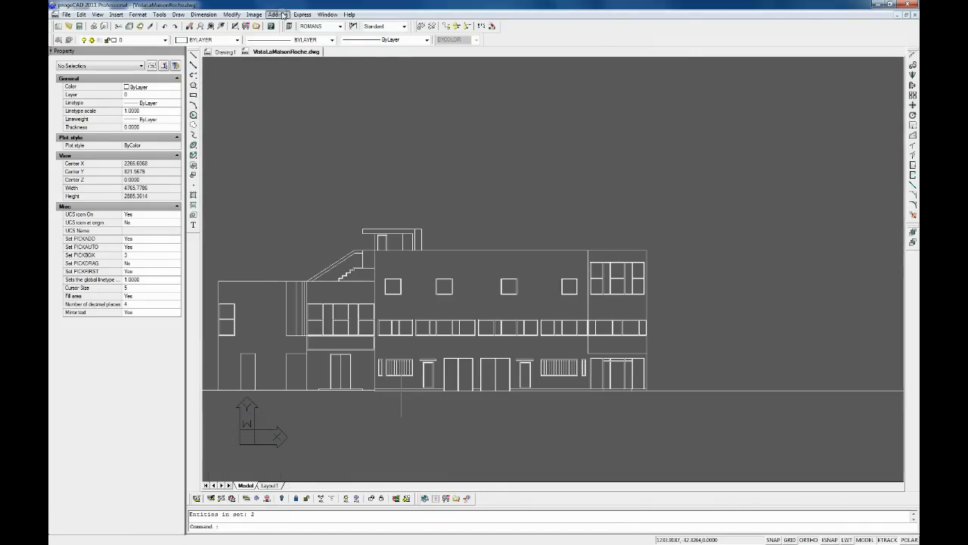
Step: Reveal the Add-Ons tools list containing iCADLib Blocks Manager
left_click(276, 16)
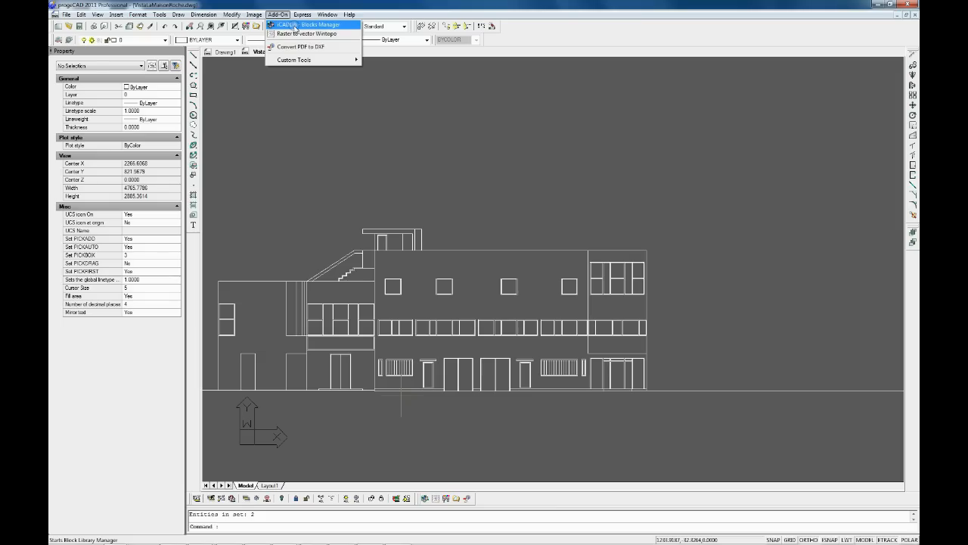
Step: Launch iCADLib Blocks Manager and expand the progeCAD Libraries categories
left_click(310, 24)
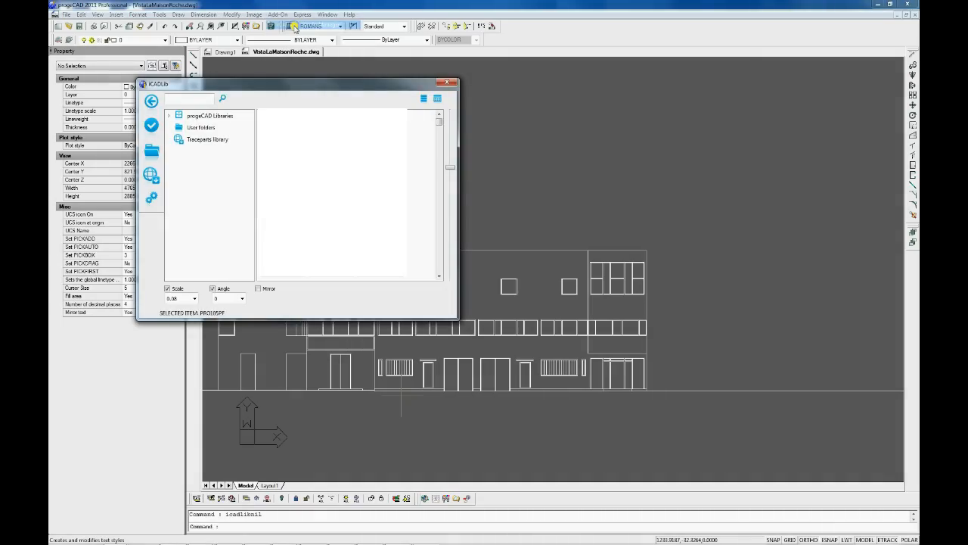
left_click(170, 115)
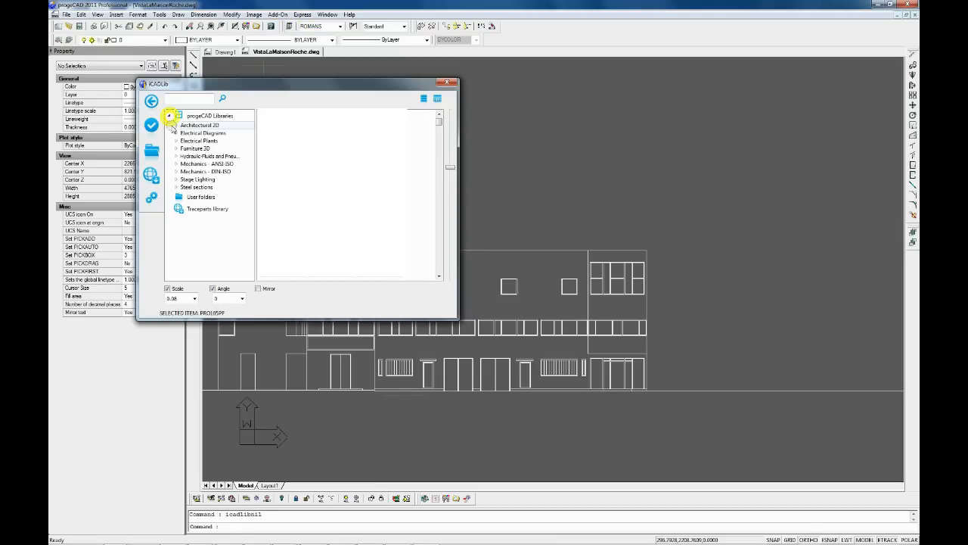
left_click(176, 124)
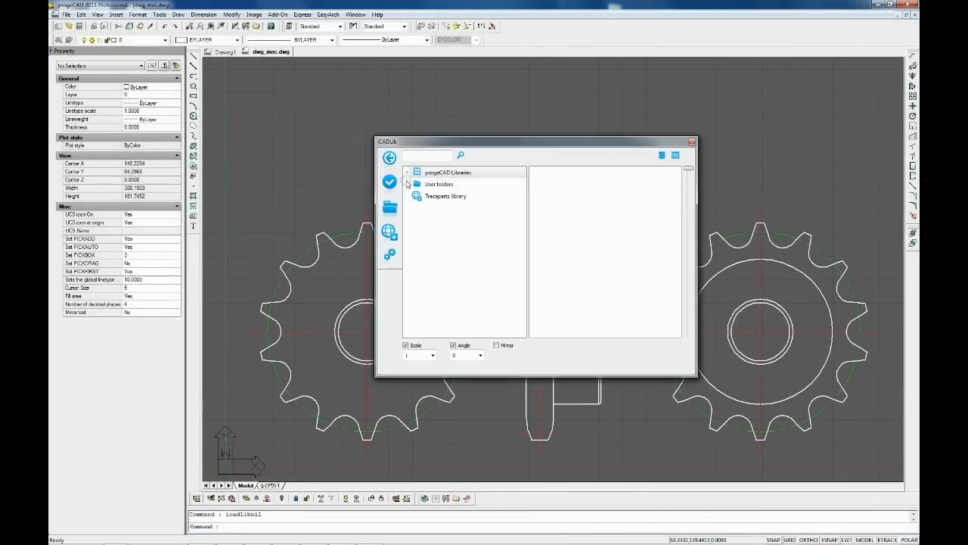
Step: Expand the Mechanical library and list its screw block categories
left_click(407, 173)
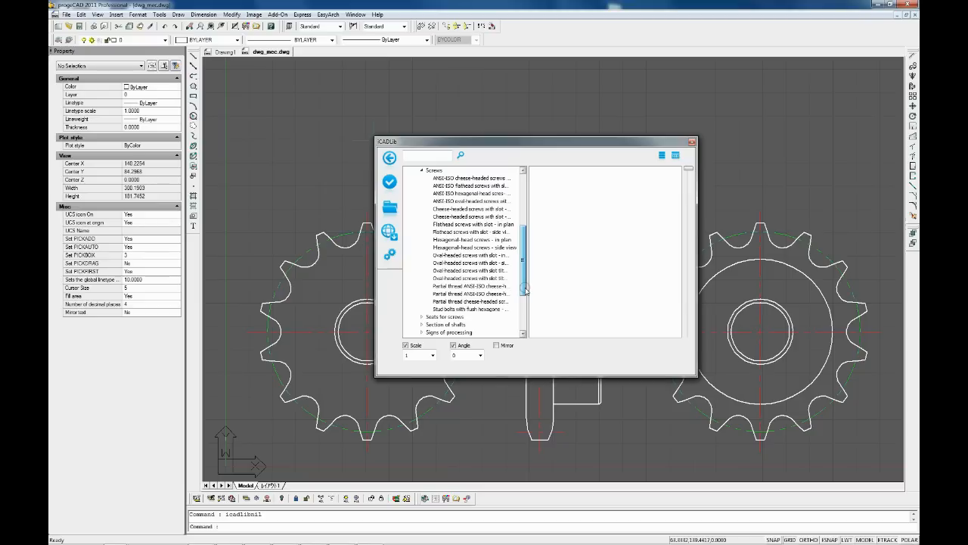
left_click(472, 224)
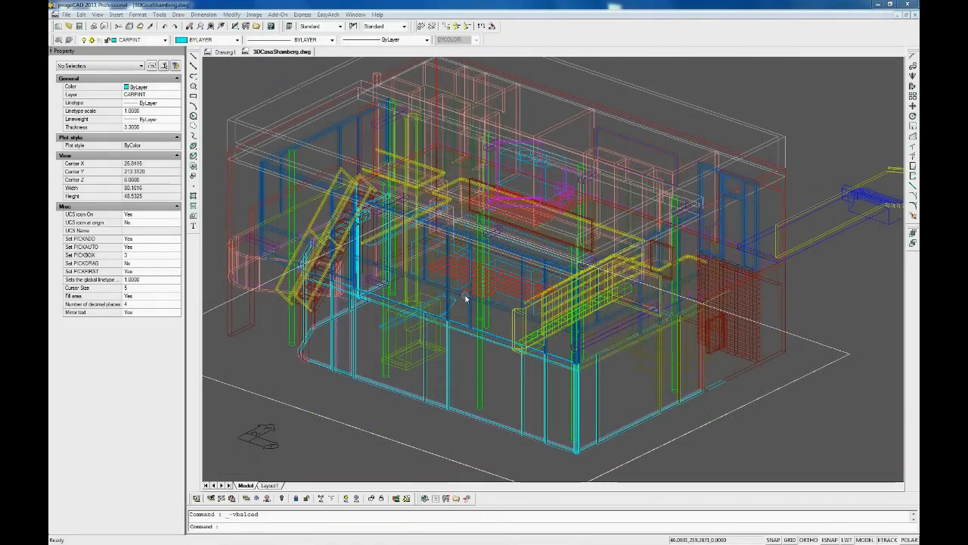
Step: Launch iCADLib Blocks Manager over the 3D building model
left_click(278, 15)
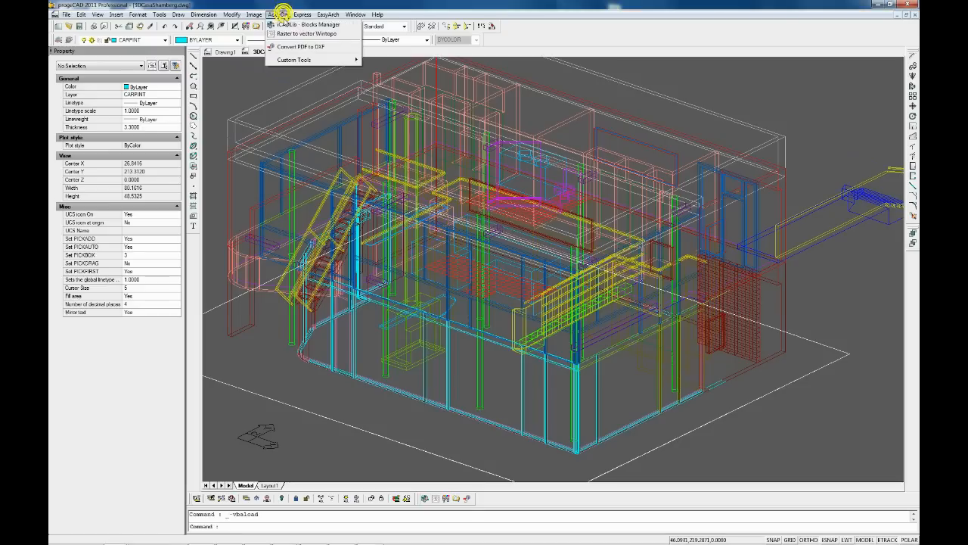
left_click(306, 25)
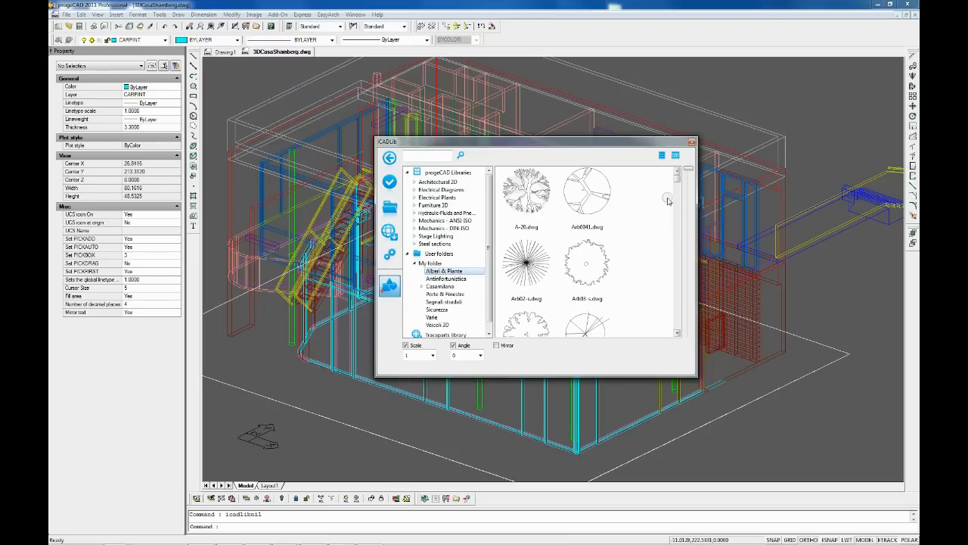
Step: Browse door and furniture user folders, then show 3D vehicle thumbnails with a car block selected
left_click(445, 278)
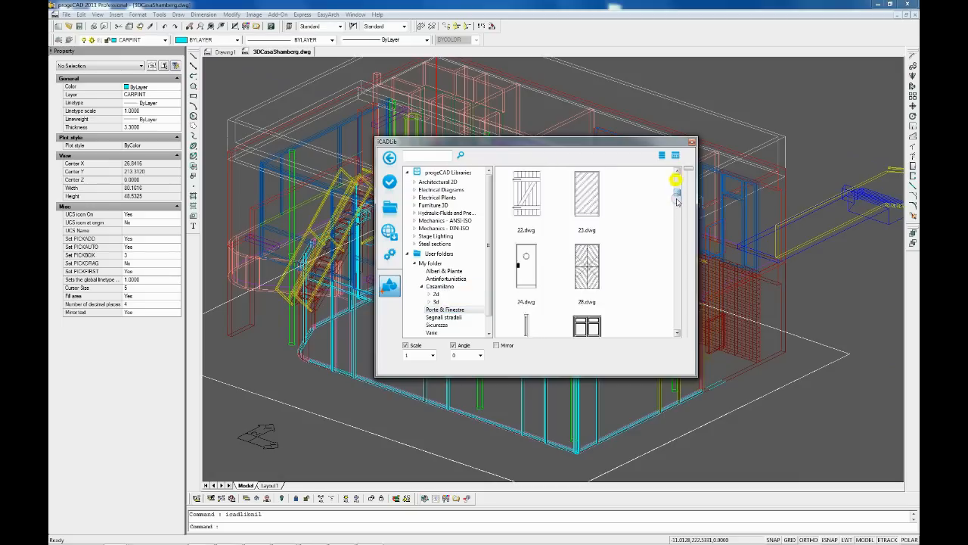
left_click(441, 317)
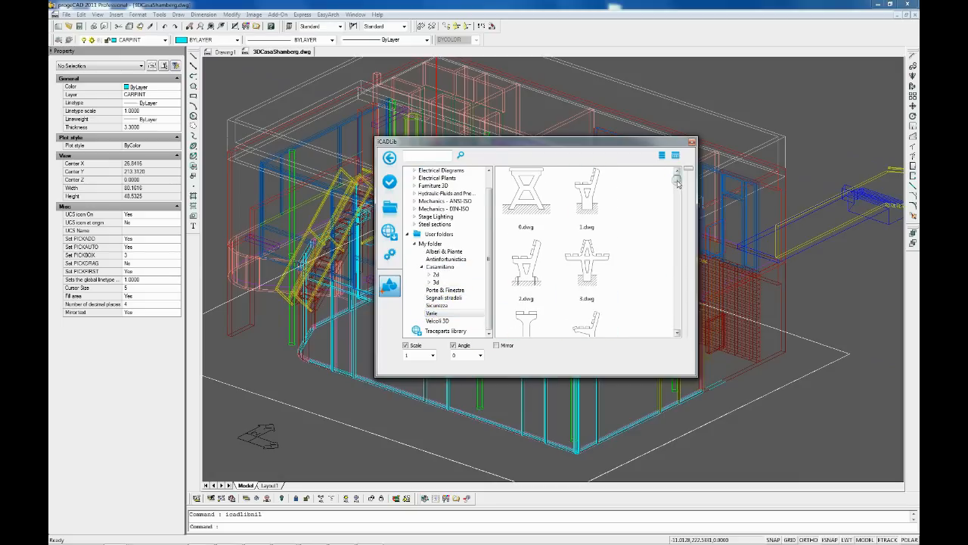
left_click(441, 321)
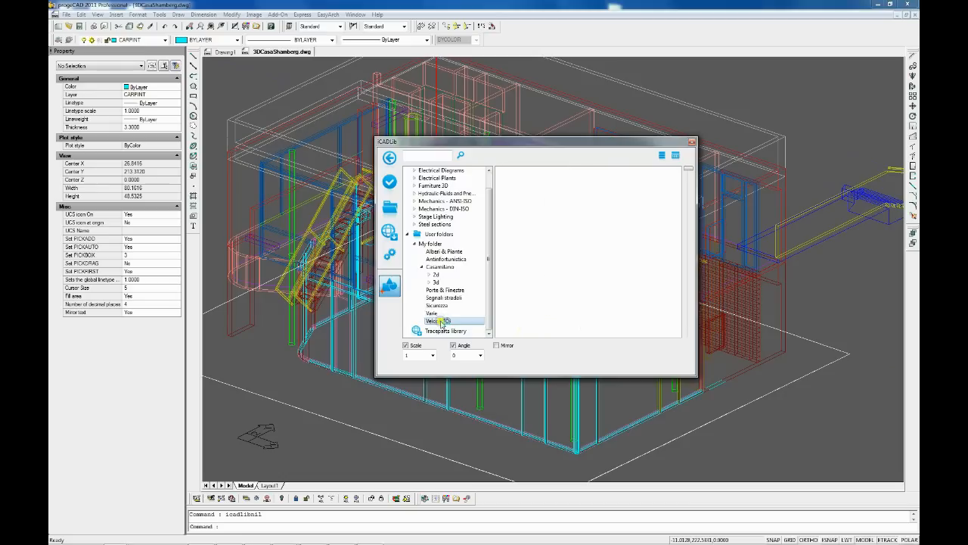
left_click(441, 320)
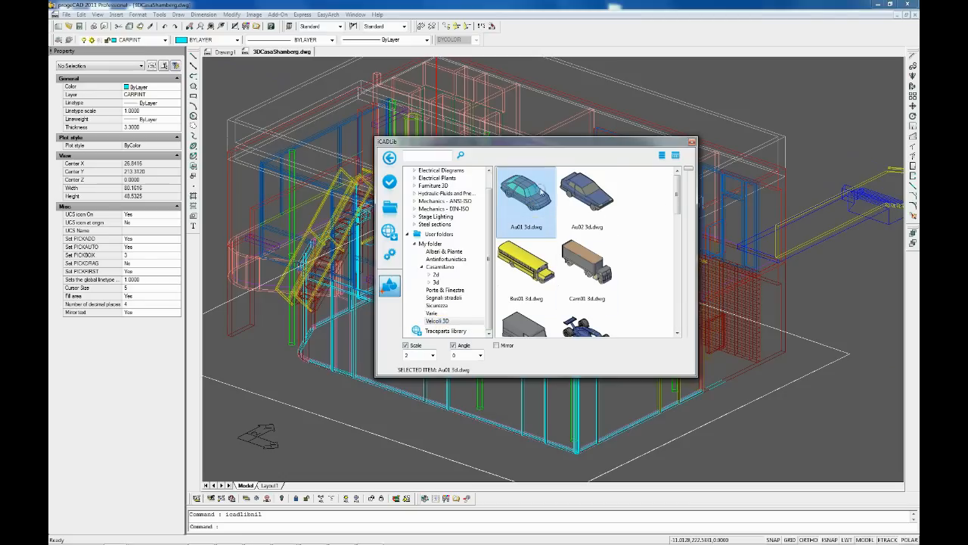